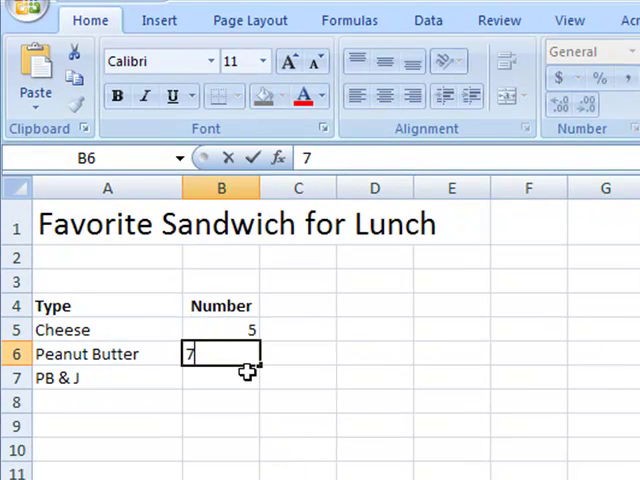
Step: Enter 12 for PB & J and chart the sandwich counts as a 3-D Clustered Column
text(12)
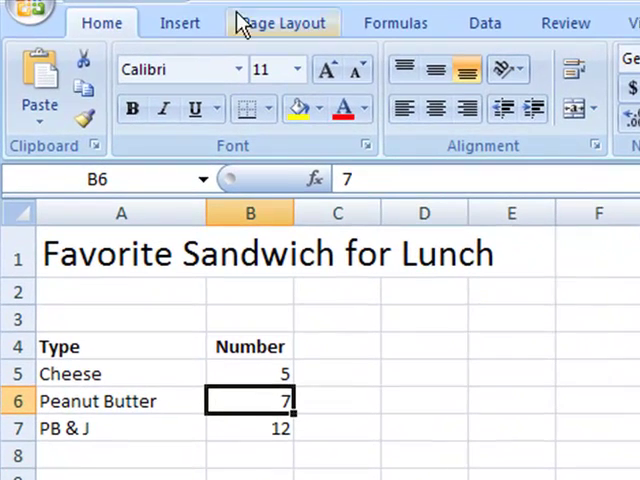
click(179, 22)
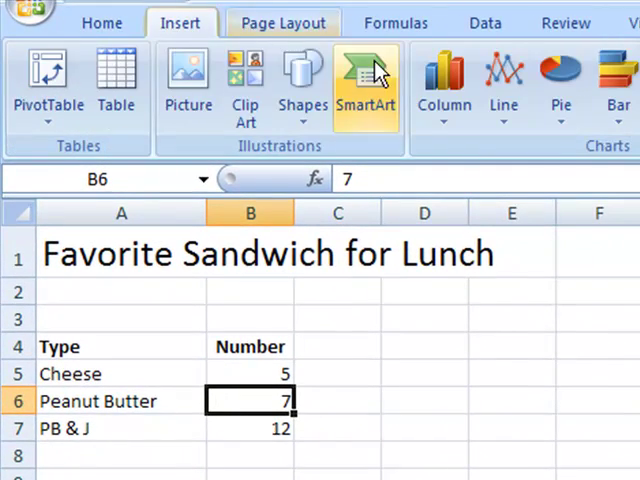
click(295, 50)
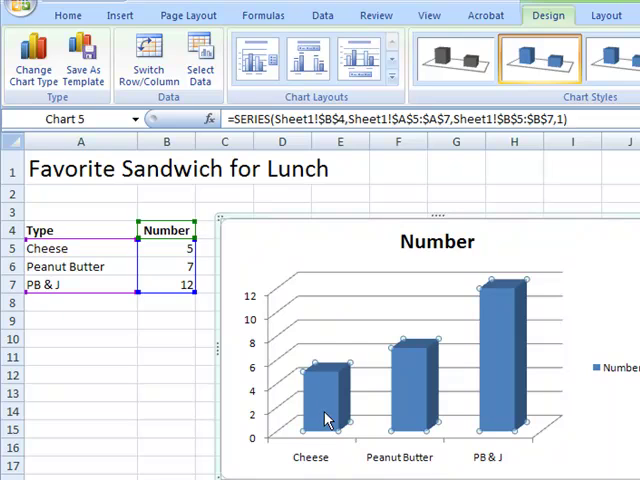
Step: Give the Cheese data point a solid gold fill, leaving the other bars blue
right_click(325, 418)
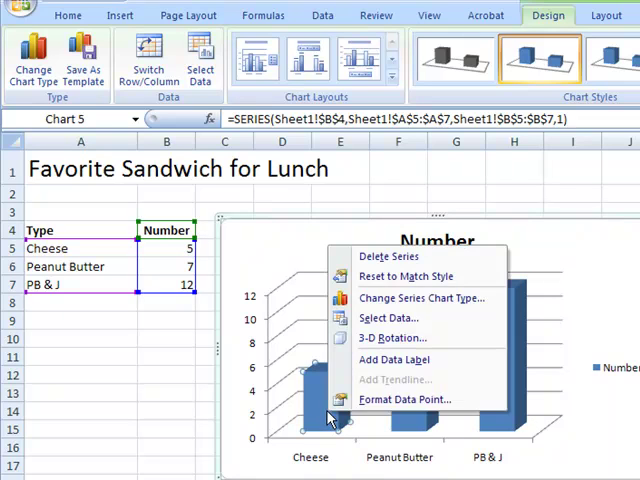
click(404, 399)
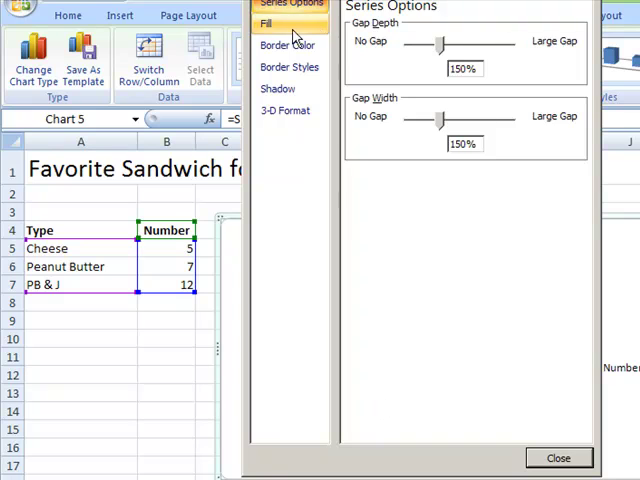
click(266, 23)
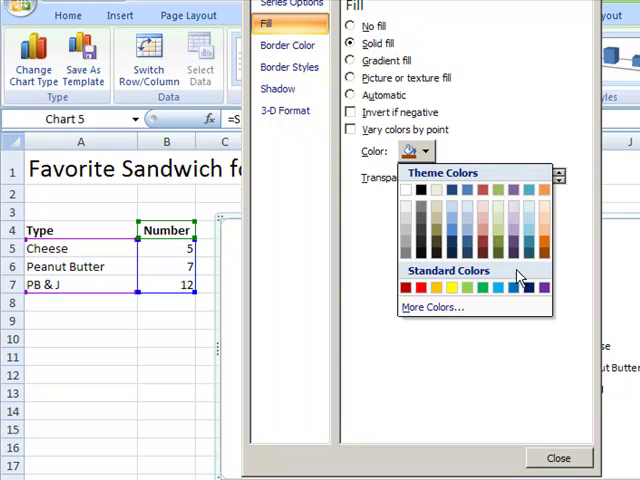
click(558, 458)
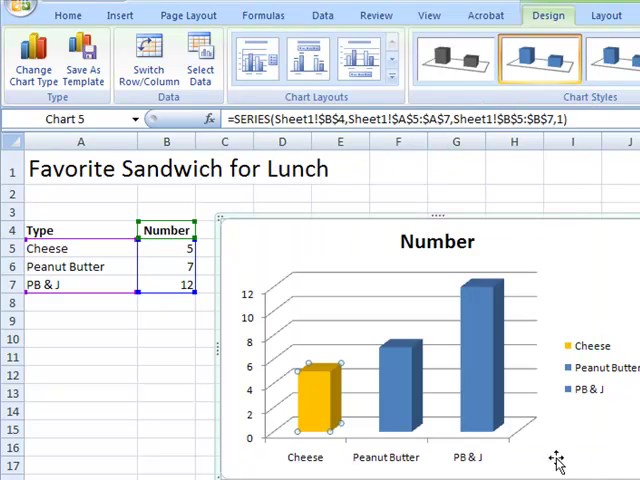
mouse_move(570, 450)
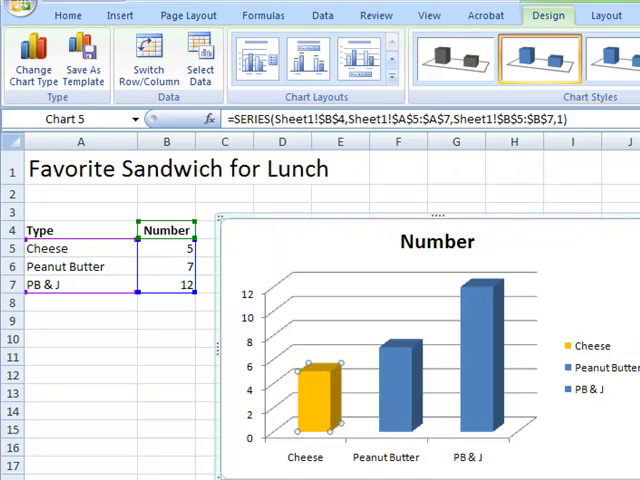
mouse_move(497, 265)
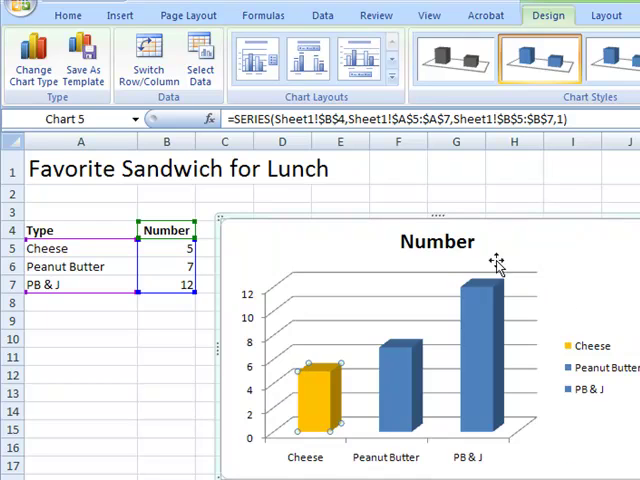
Step: Retitle the chart 'Fav. Sandwich Types' and switch to the Growing Bean Seeds sheet
click(435, 241)
text(Fav. Sandwich Types)
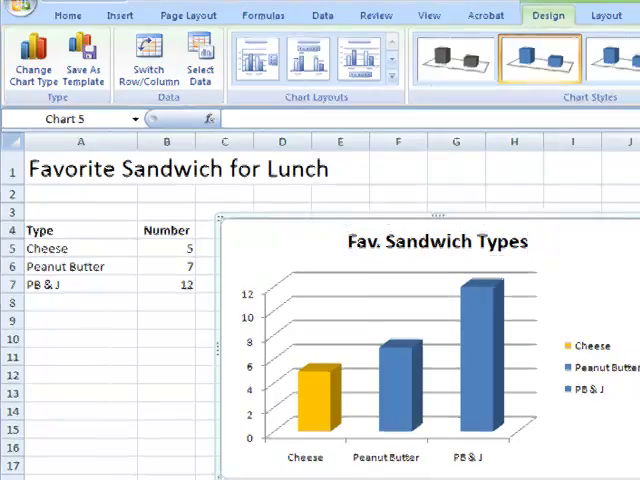
click(113, 472)
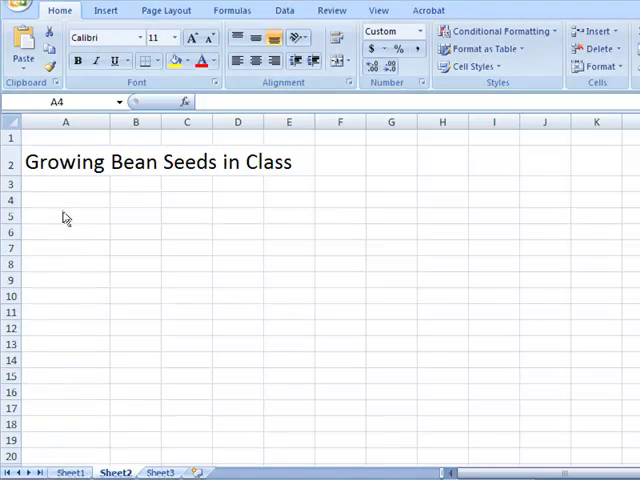
Step: Add Date and Inches headings, weekly dates 1-Feb to 29-Mar, and first growth values
text(Date)
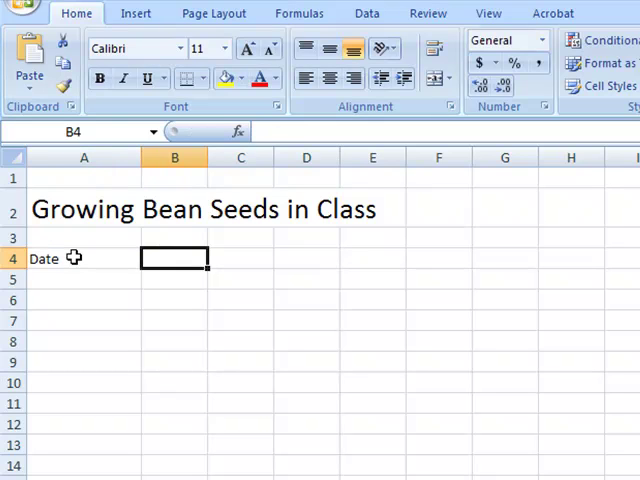
text(Inches)
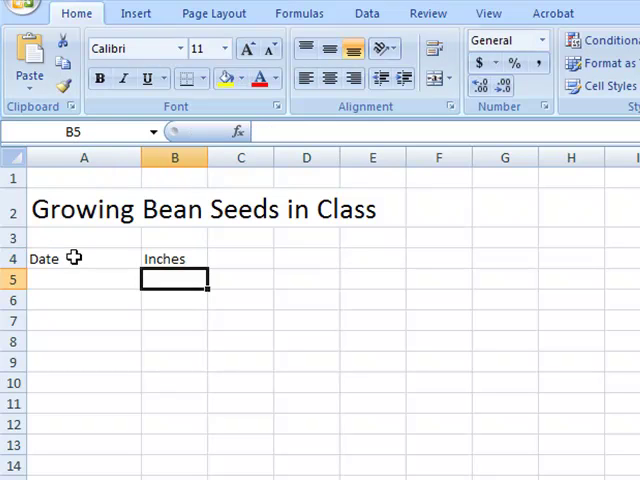
text(February 1)
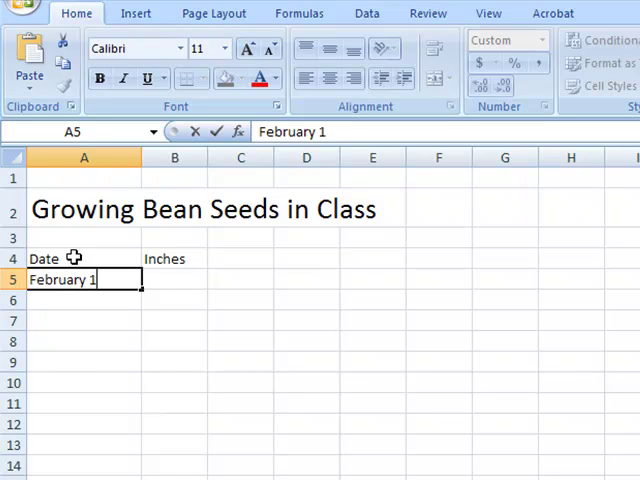
text(Feb)
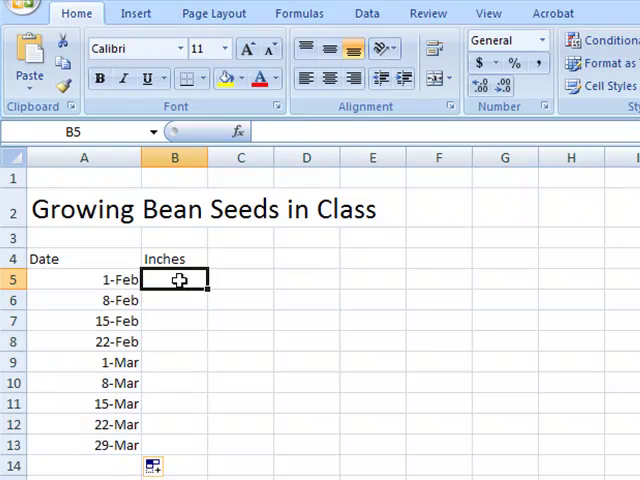
text(2)
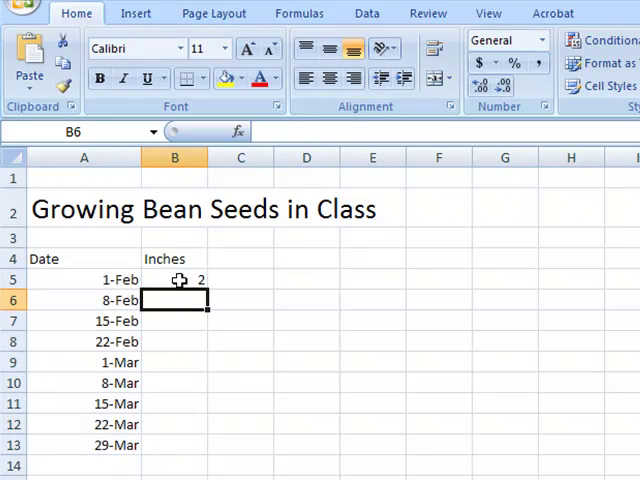
text(5)
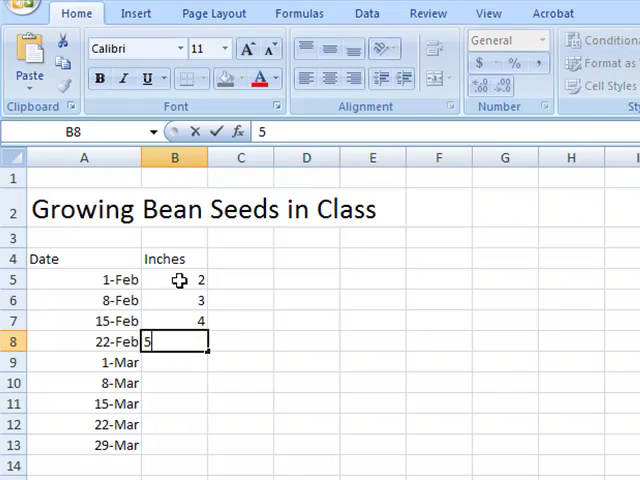
text(8)
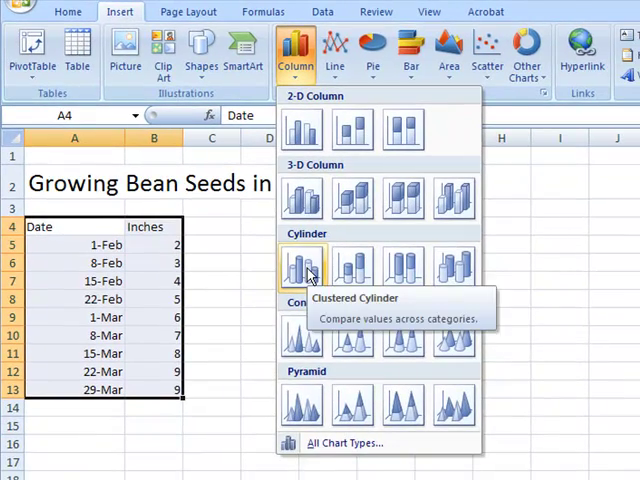
Step: Plot Inches by date as a Clustered Cylinder column chart and open the series options
click(300, 268)
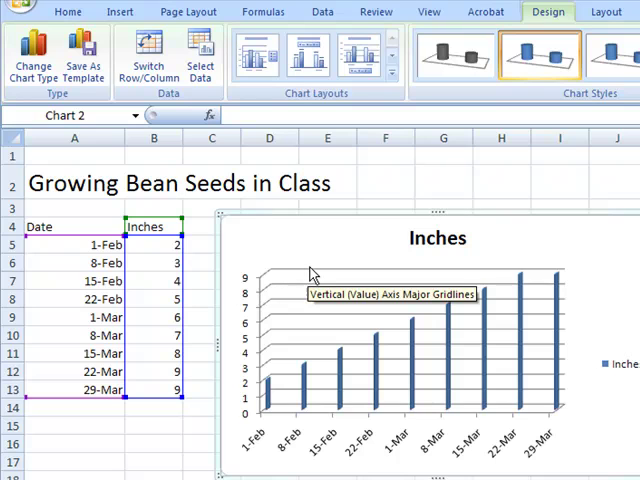
mouse_move(311, 275)
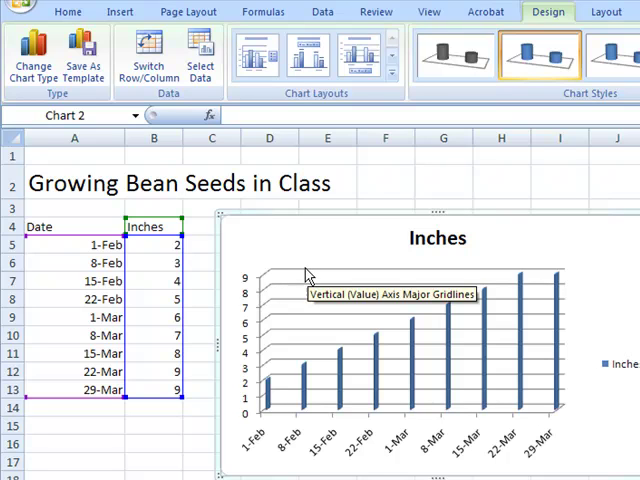
right_click(378, 375)
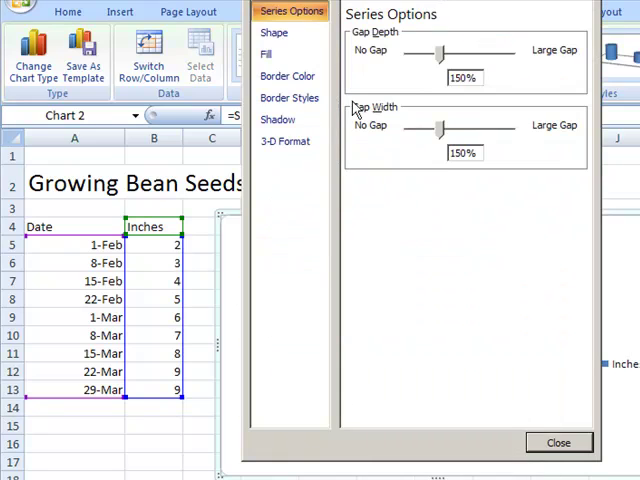
Step: Apply a dark green texture fill to the Inches cylinders
click(266, 53)
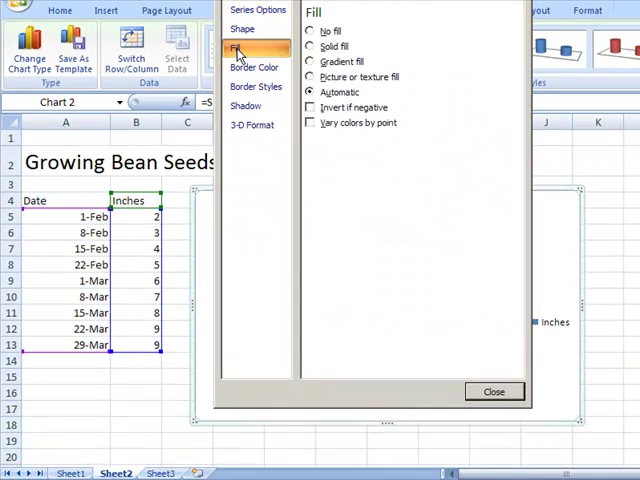
click(311, 77)
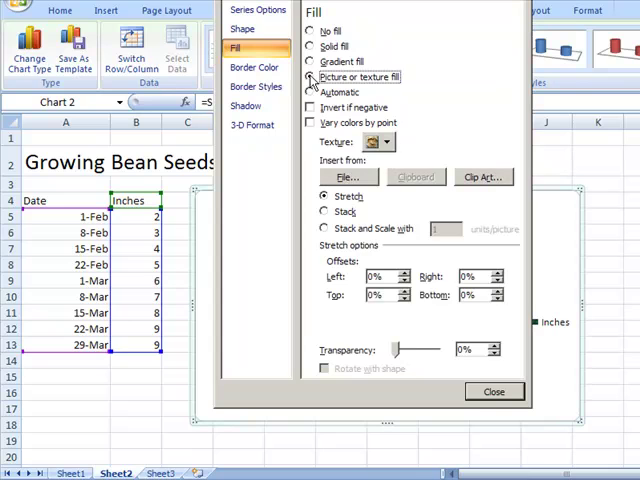
click(380, 142)
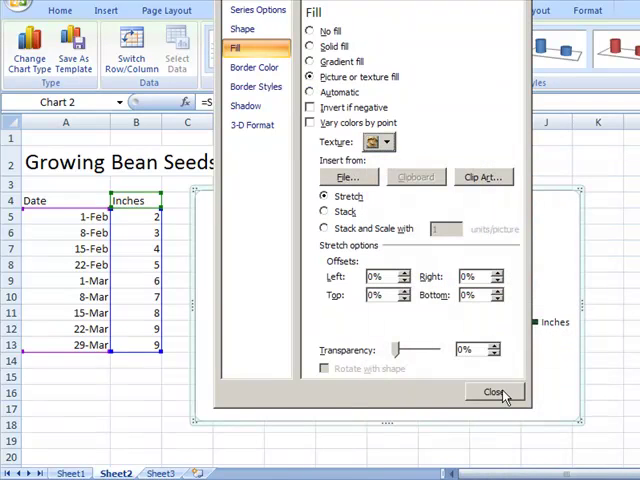
click(493, 391)
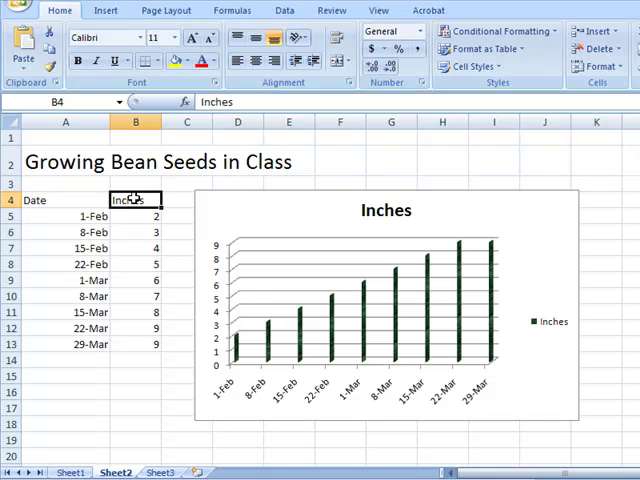
Step: Label the columns Sun and Shade and enter Shade heights 2 to 6 in half steps
text(Sun)
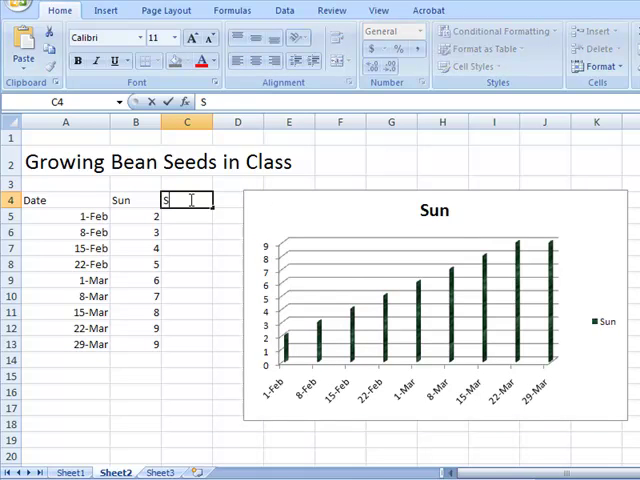
text(Shade)
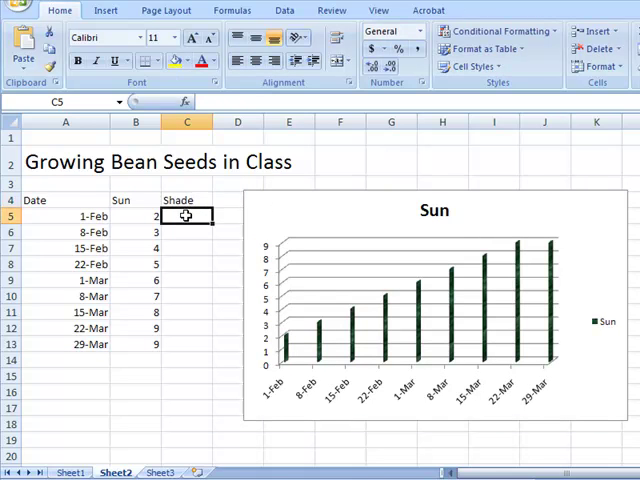
text(2)
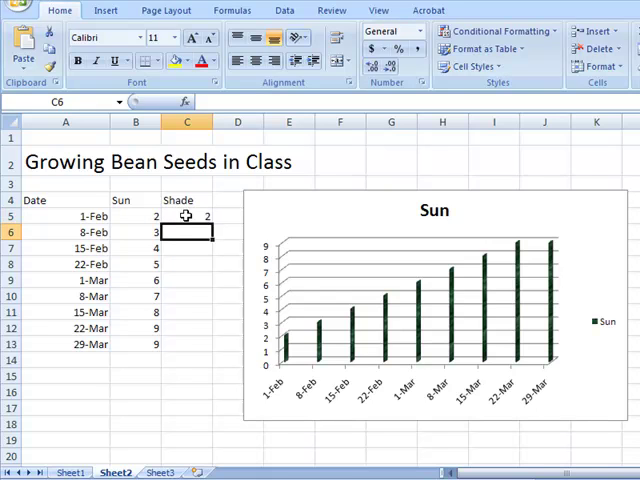
text(2.5)
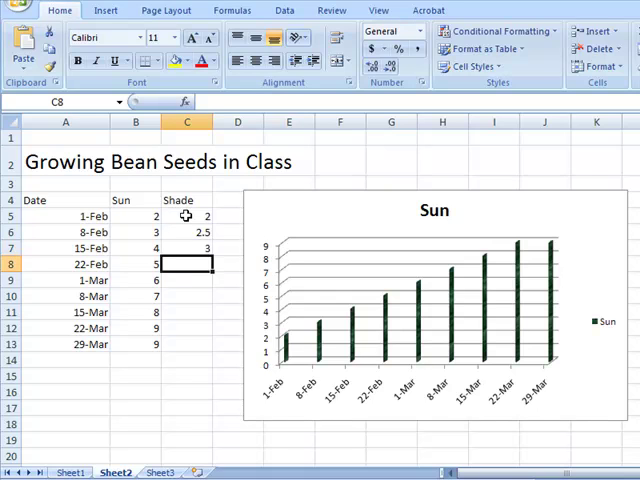
text(3.5)
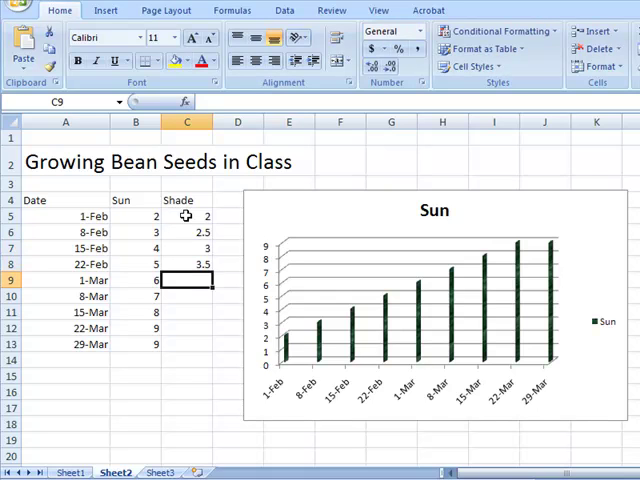
text(4.5)
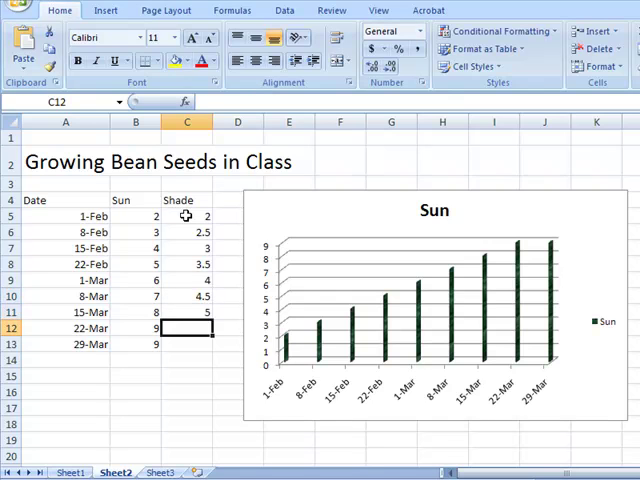
text(6)
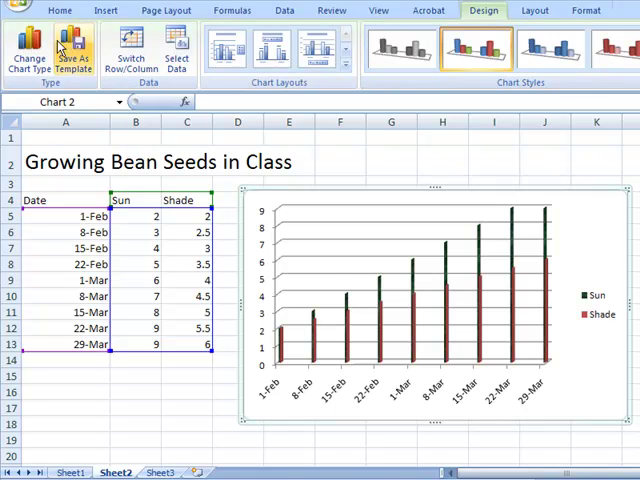
Step: Change the bean chart to Line with Markers and open the Data Gathering from Weather sheet
click(29, 48)
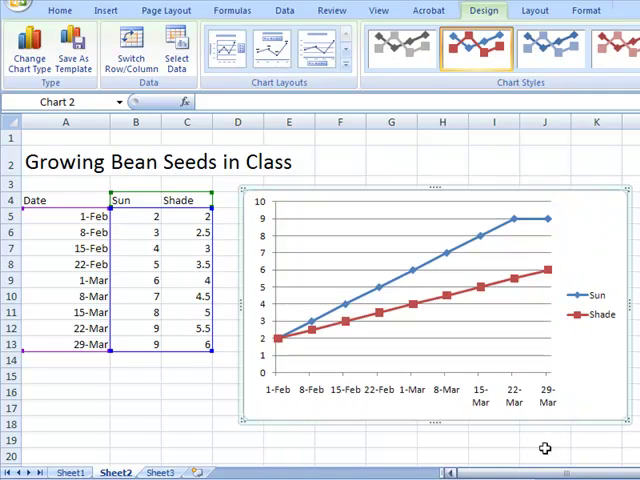
mouse_move(585, 380)
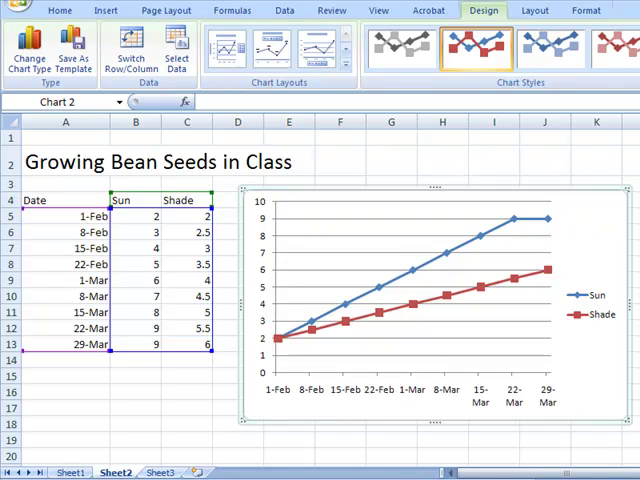
click(160, 472)
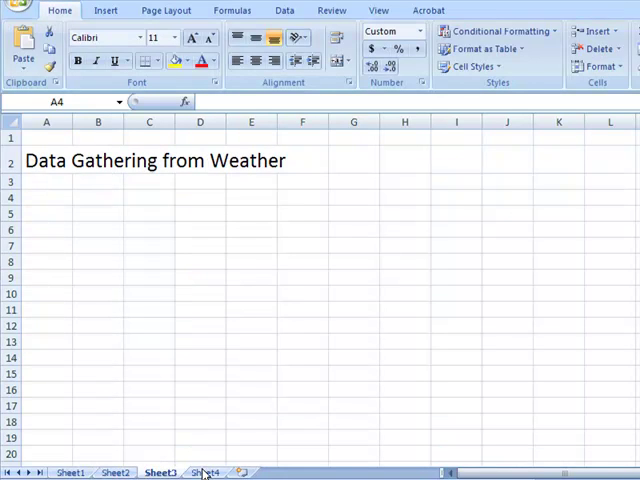
click(46, 197)
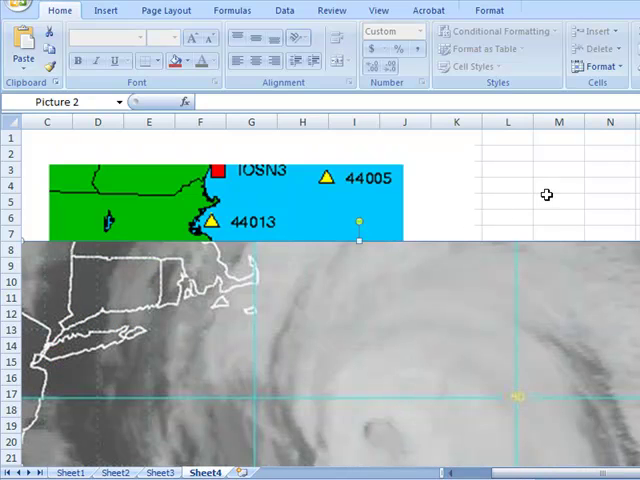
mouse_move(415, 407)
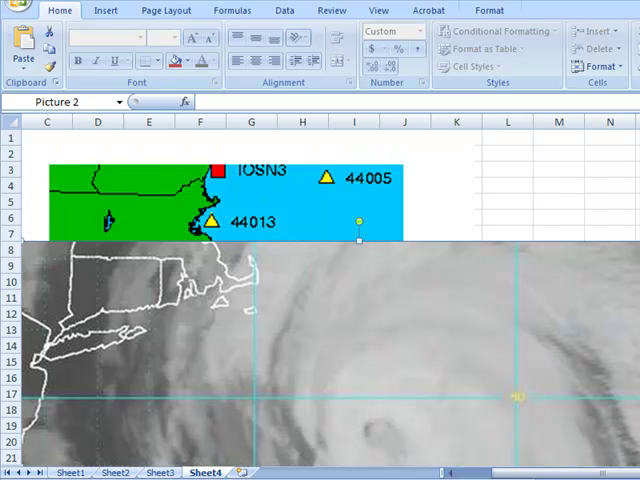
click(159, 472)
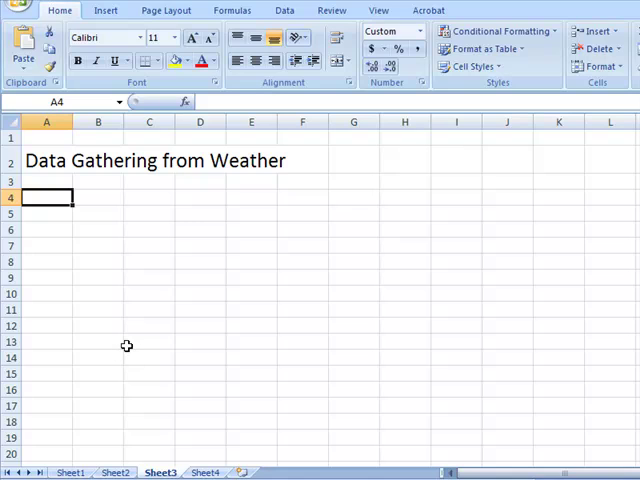
Step: Add a Time heading with hourly times from 8:00, filled down to 16:00
text(Time)
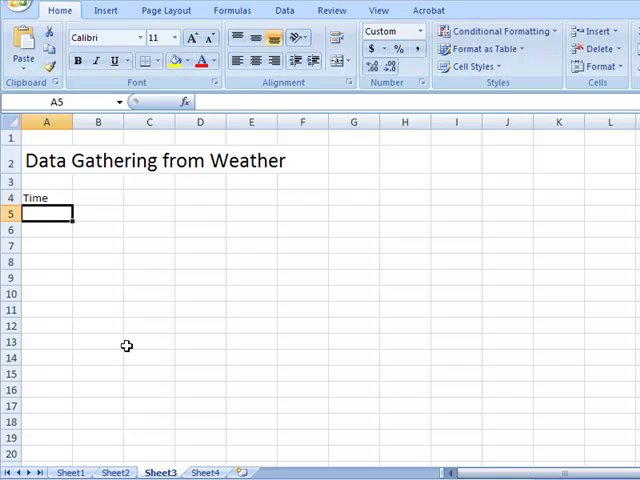
text(8:00)
click(47, 230)
text(9:00)
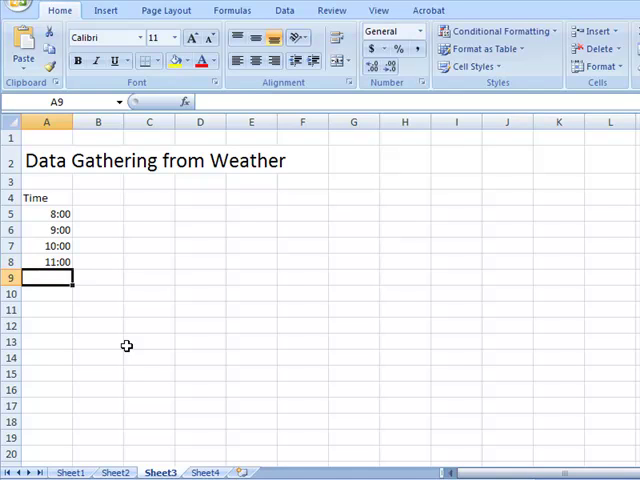
text(12:00)
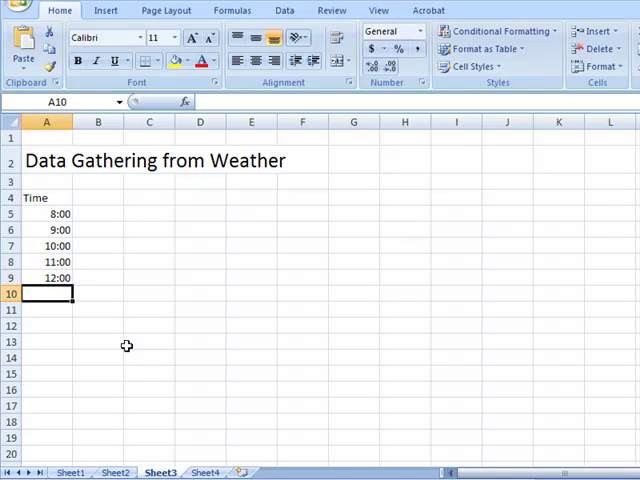
text(1:00)
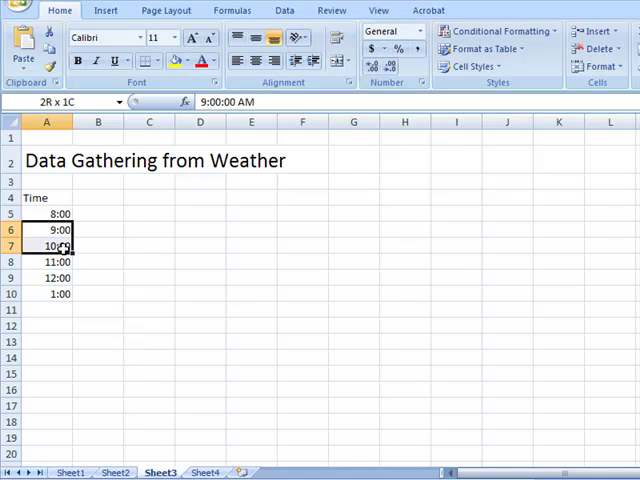
drag(62, 246, 62, 342)
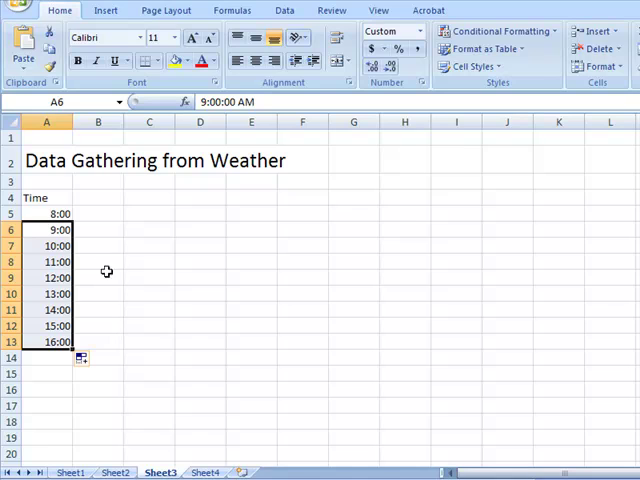
click(98, 197)
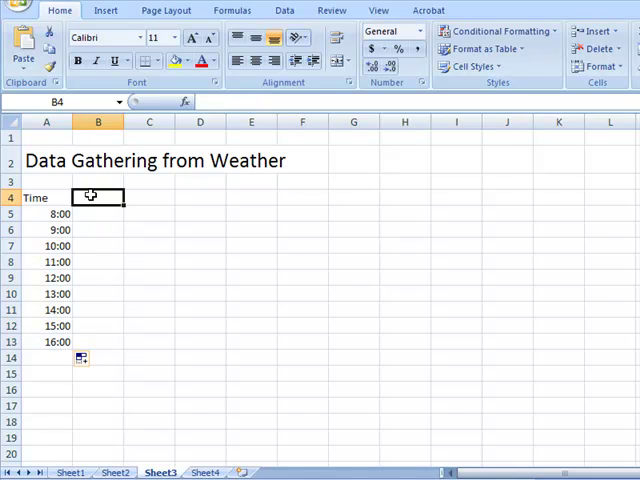
Step: Enter Wave heights 0.5, 1.5, 2.5, 3, 0.25, 0.5, 1 and select A4:B13
text(Wave)
click(98, 214)
text(0.5)
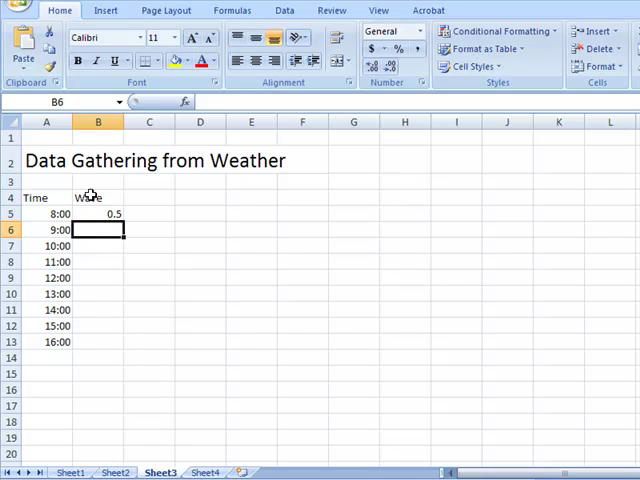
text(1.5)
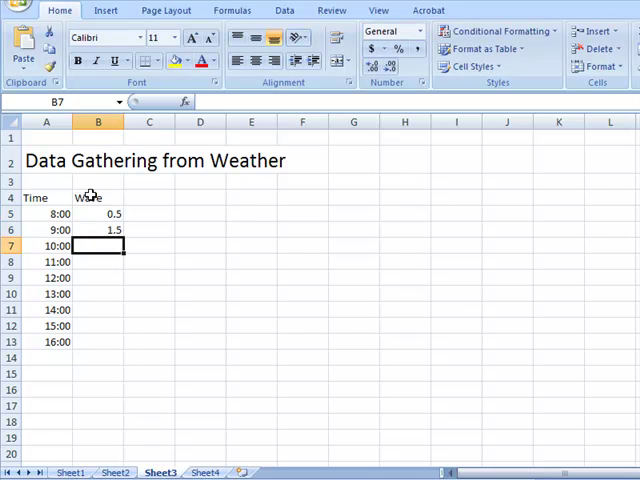
text(2.5)
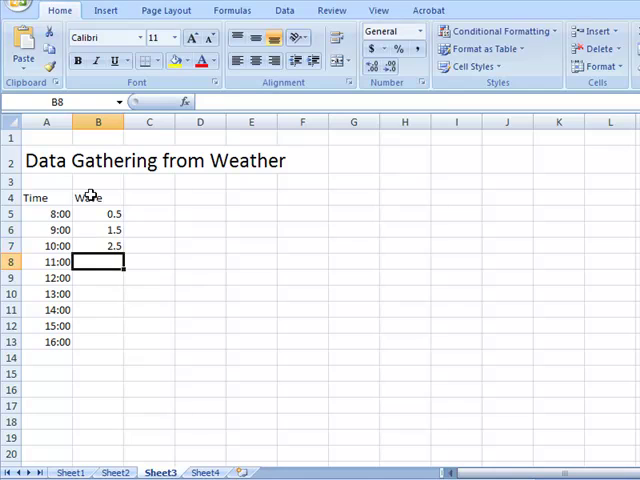
text(3)
click(98, 278)
text(0.25)
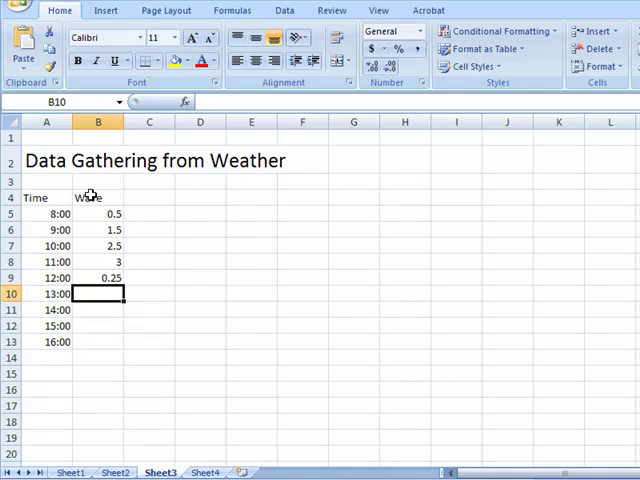
text(.5)
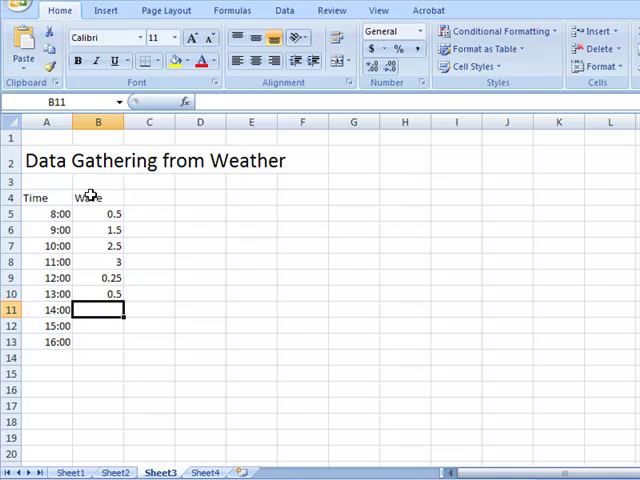
text(1)
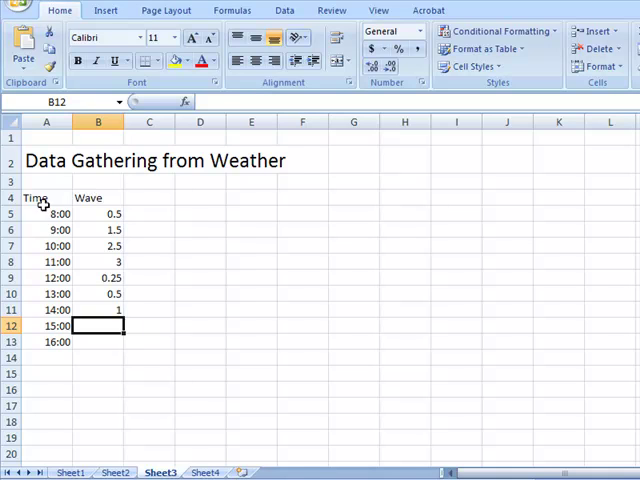
drag(35, 197, 115, 310)
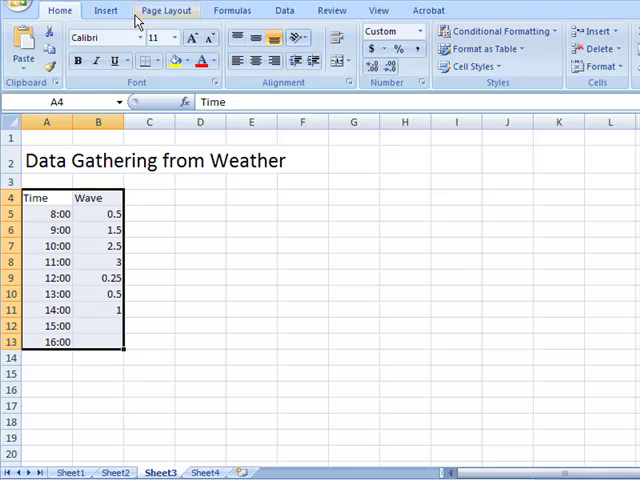
Step: Chart A4:B13 wave heights by hour as a line chart with markers, then return to Sheet4's hurricane images
click(293, 45)
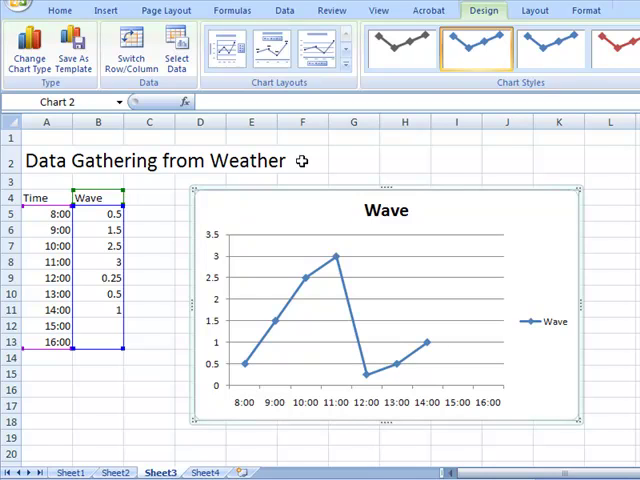
mouse_move(302, 161)
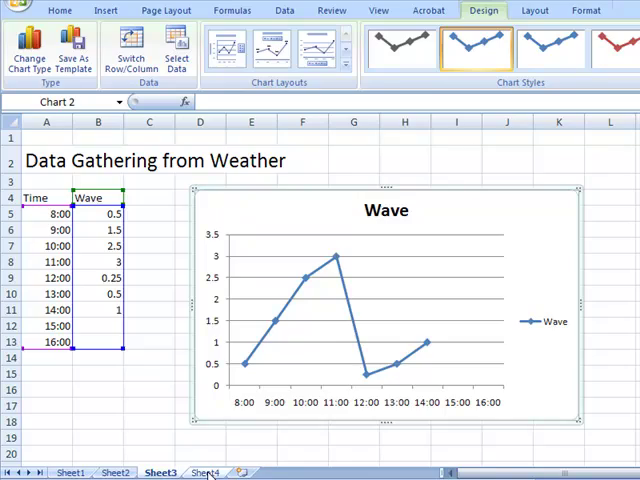
click(204, 472)
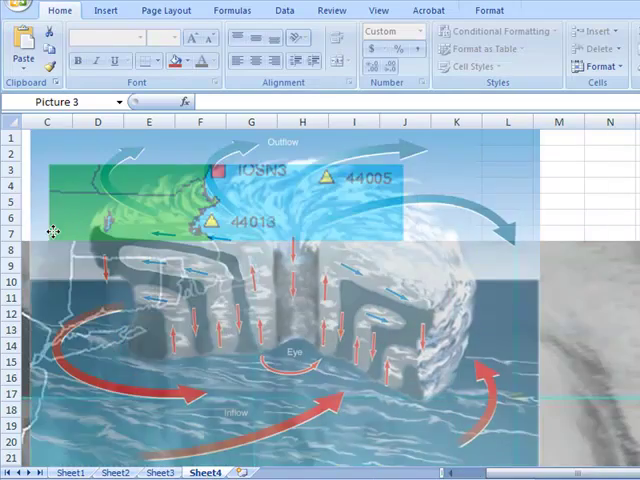